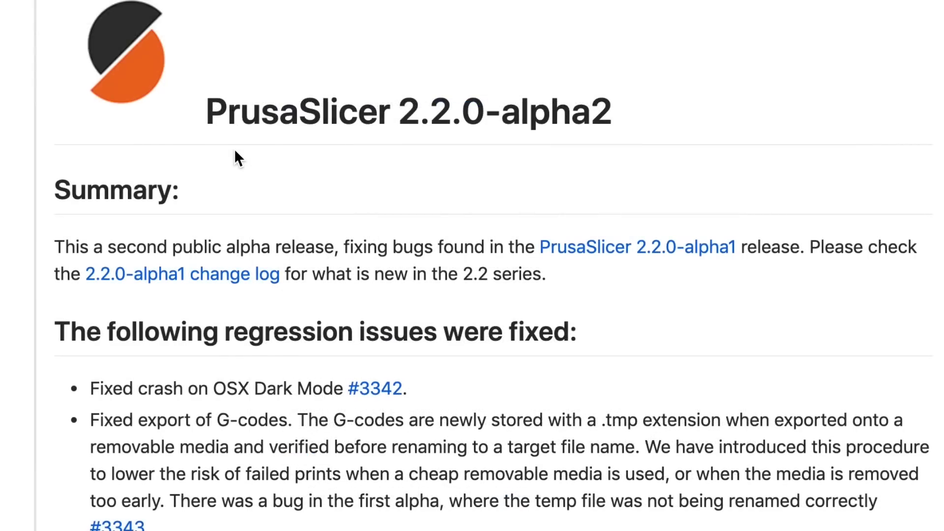
# - Scroll through the page and view PrusaSlicer's version and credits from the Help menu
pyautogui.scroll(-3)
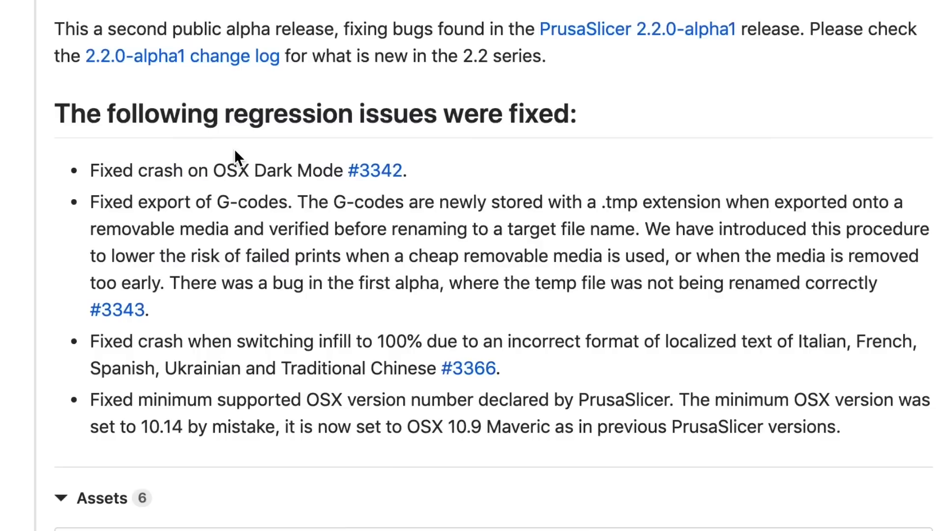
pyautogui.scroll(-3)
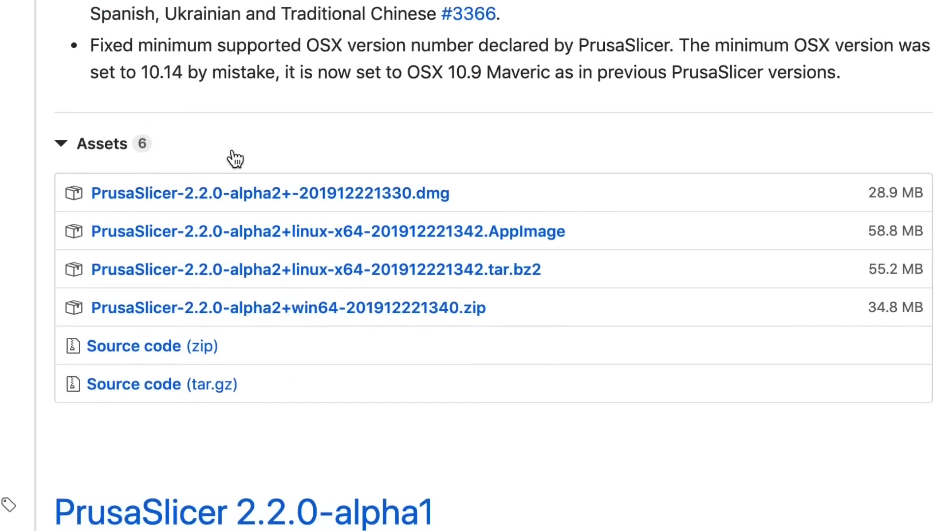
pyautogui.scroll(-3)
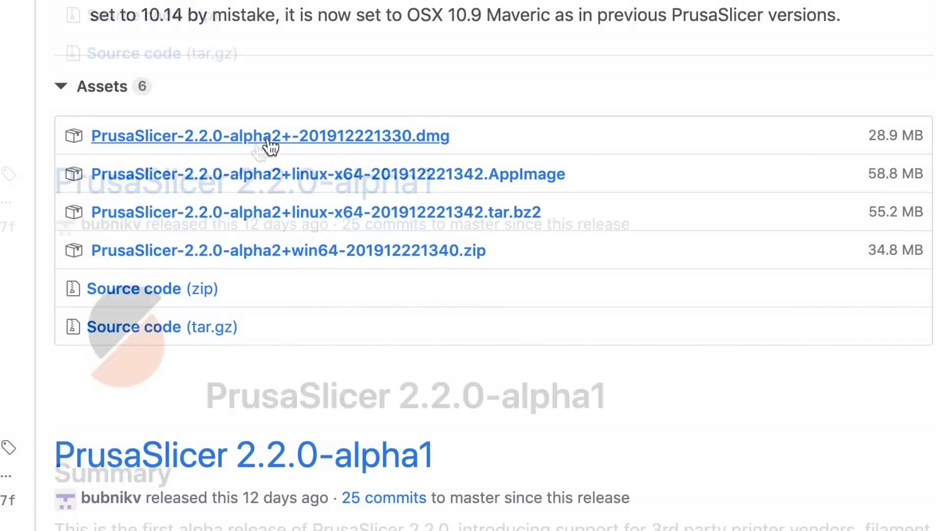
pyautogui.scroll(-3)
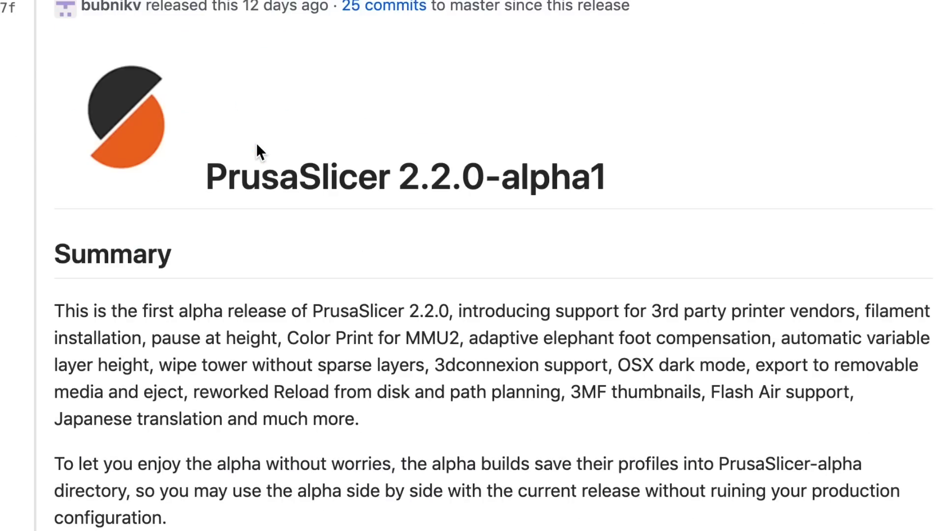
pyautogui.scroll(-3)
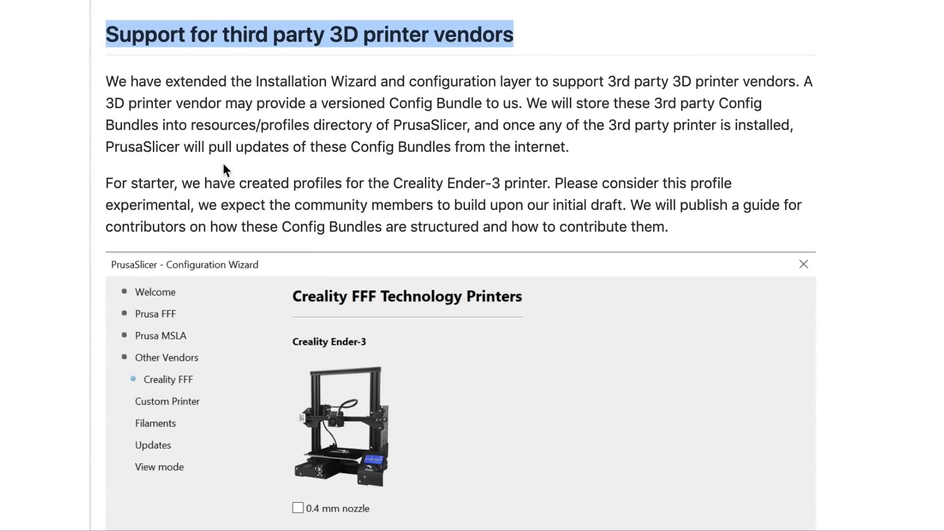
pyautogui.scroll(-3)
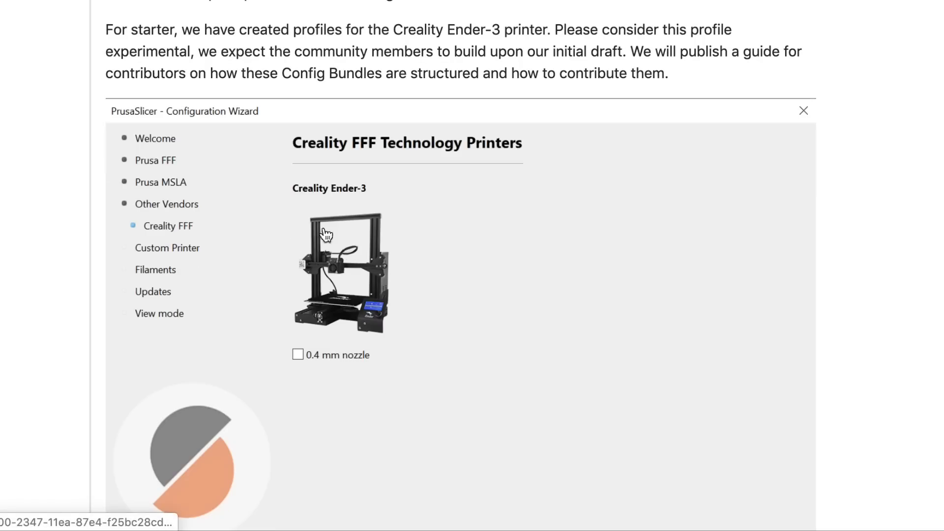
pyautogui.scroll(-3)
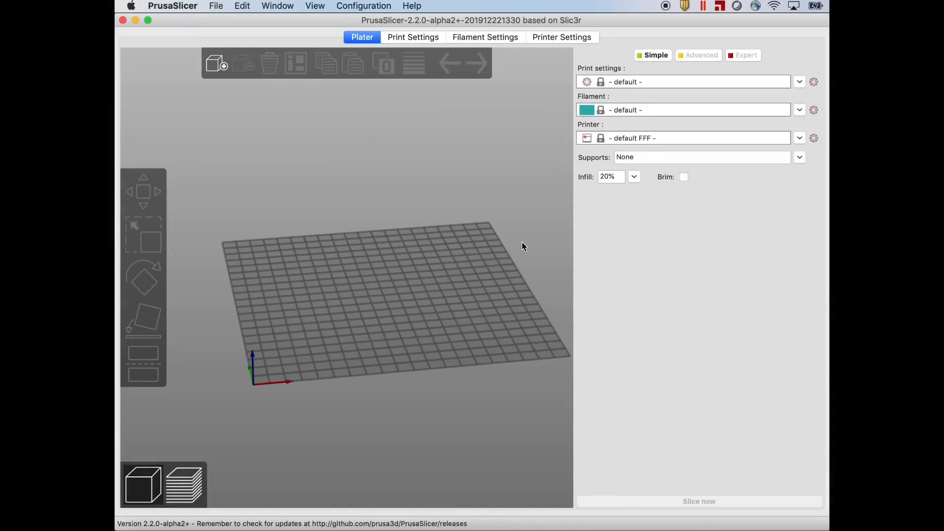
pyautogui.click(411, 5)
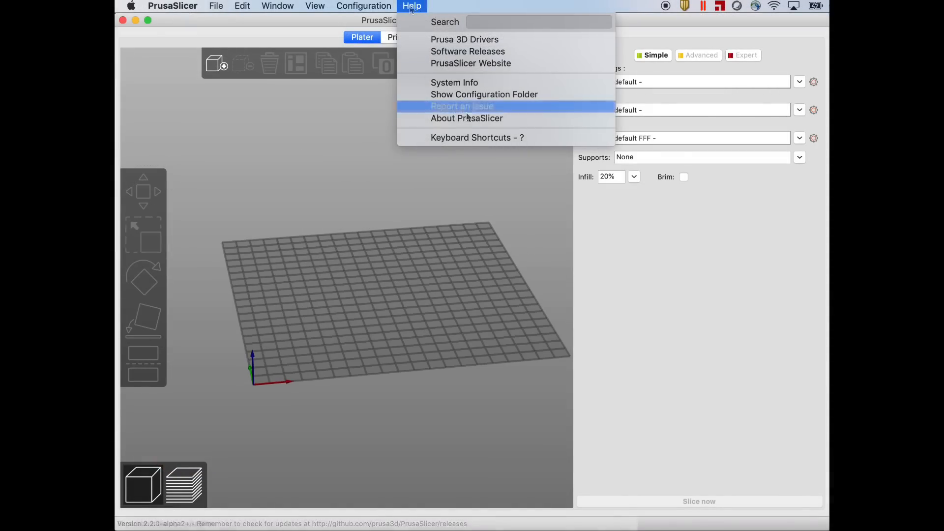
pyautogui.click(466, 118)
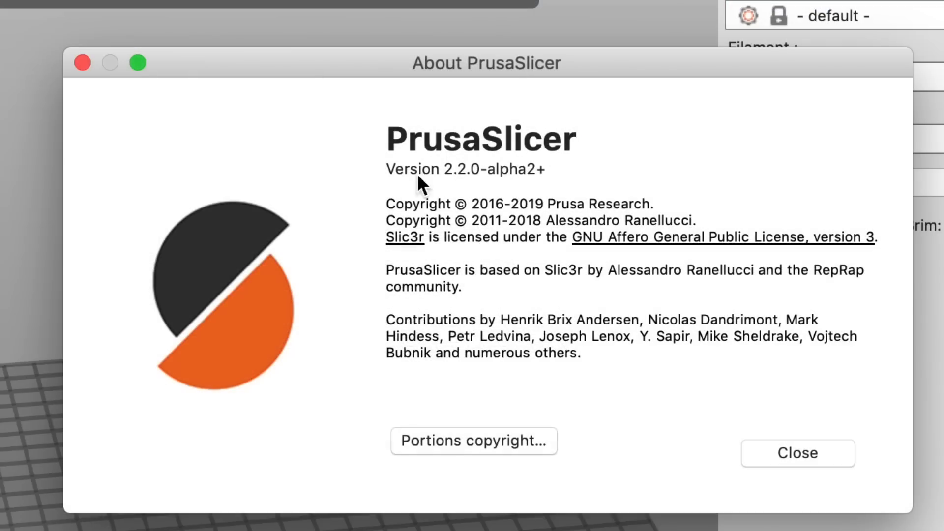
pyautogui.moveTo(545, 195)
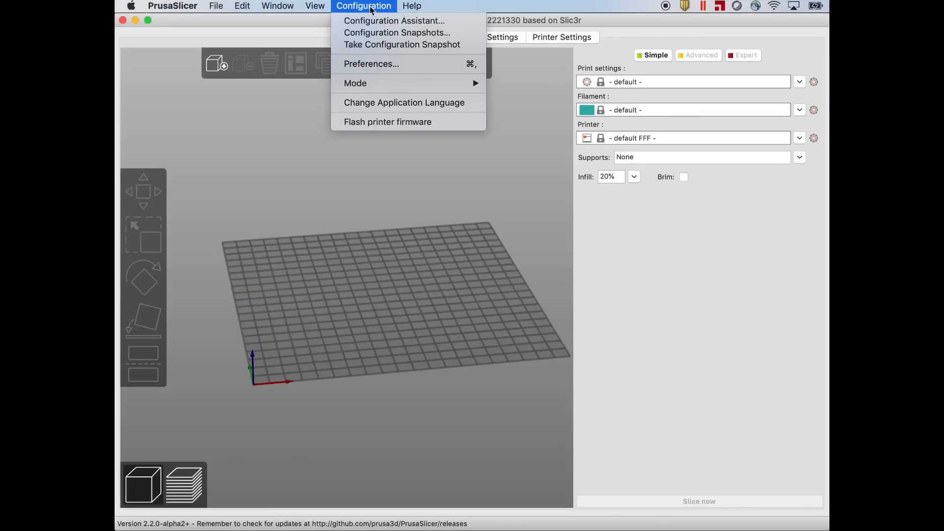
# - Launch the Configuration Assistant and advance past Welcome to the Prusa FFF page
pyautogui.click(395, 21)
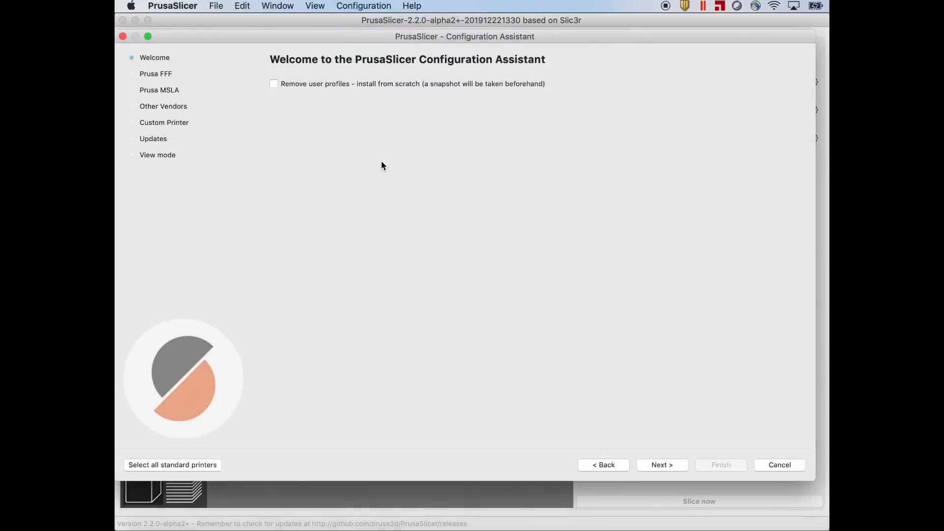
pyautogui.click(663, 464)
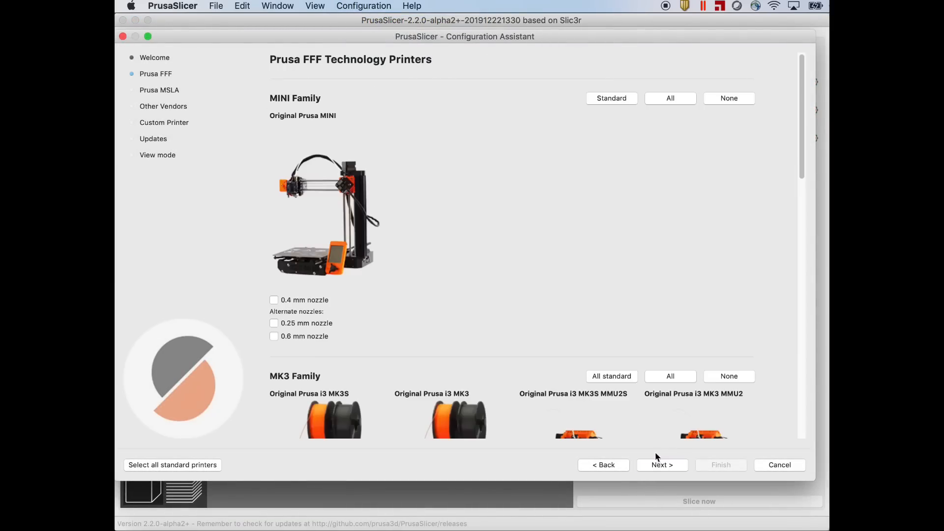
pyautogui.moveTo(409, 165)
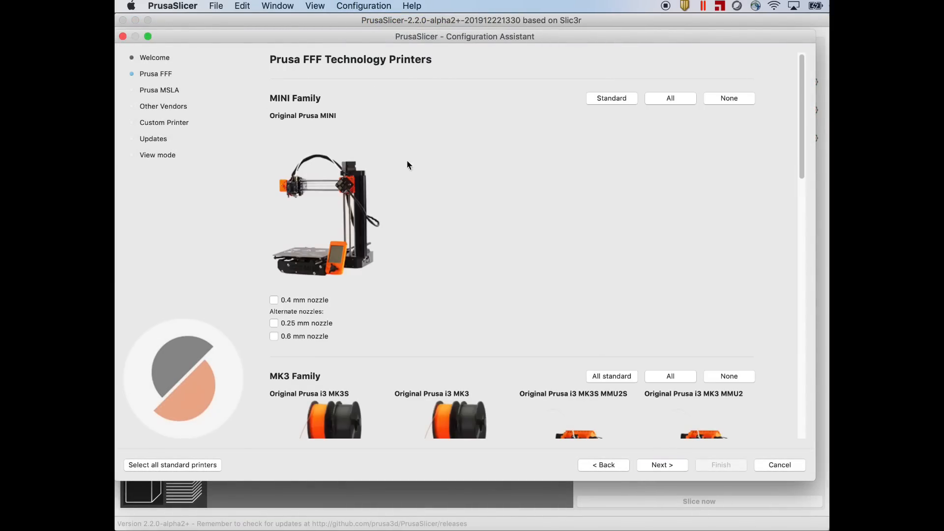
pyautogui.moveTo(294, 170)
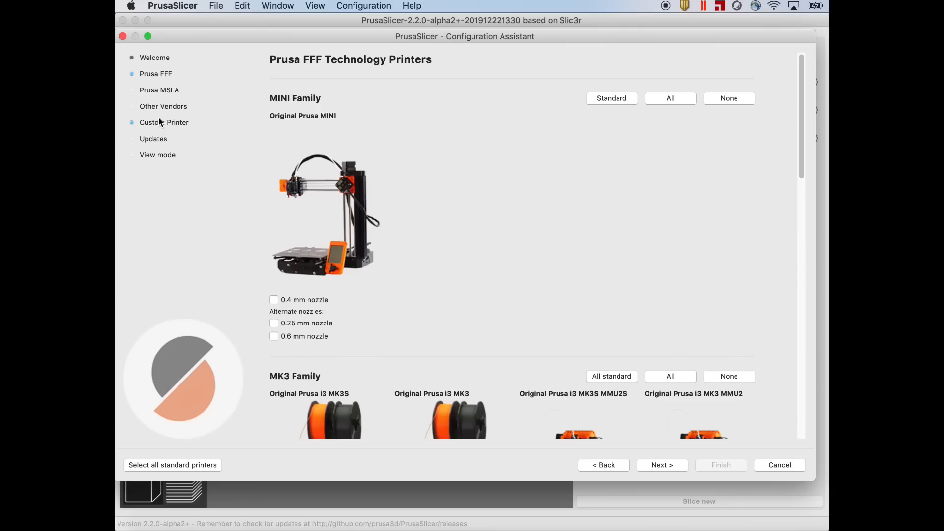
# - Enable Creality under Other Vendors and tick the Creality Ender-3 0.4 mm nozzle printer
pyautogui.click(163, 106)
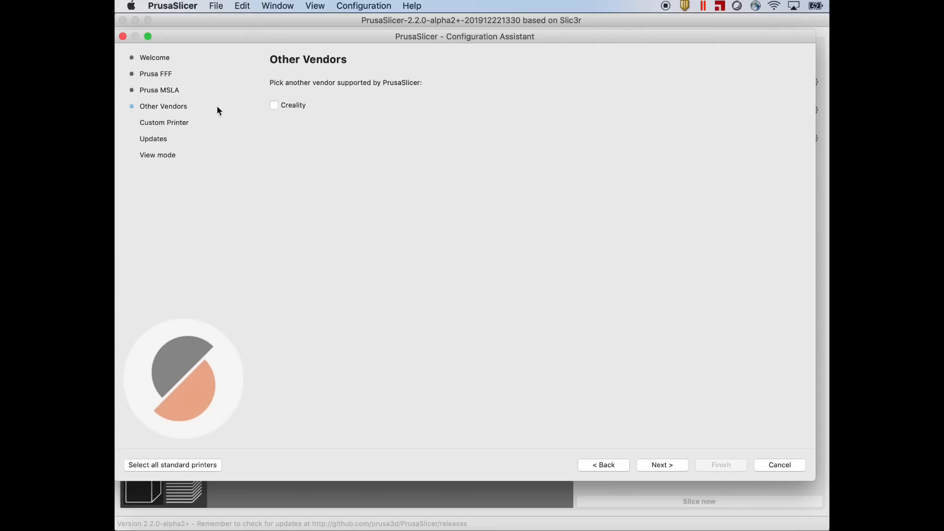
pyautogui.click(273, 104)
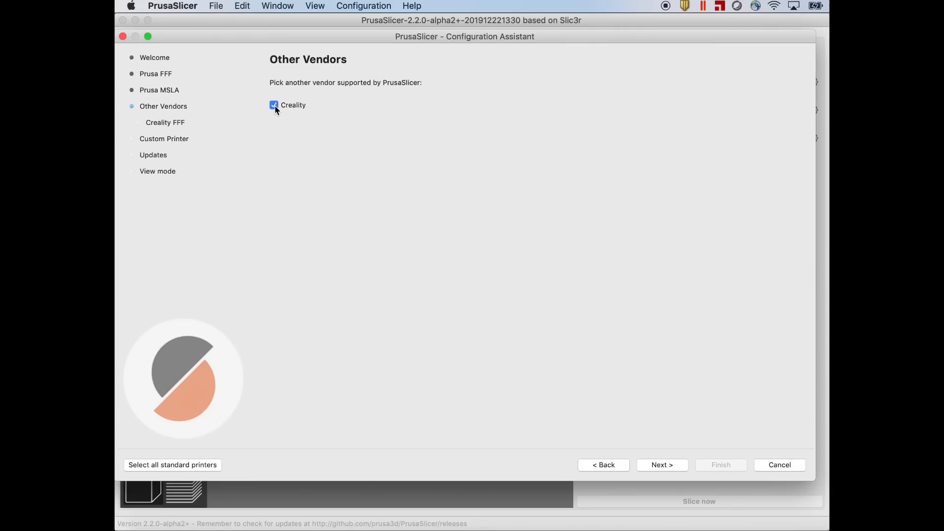
pyautogui.click(166, 122)
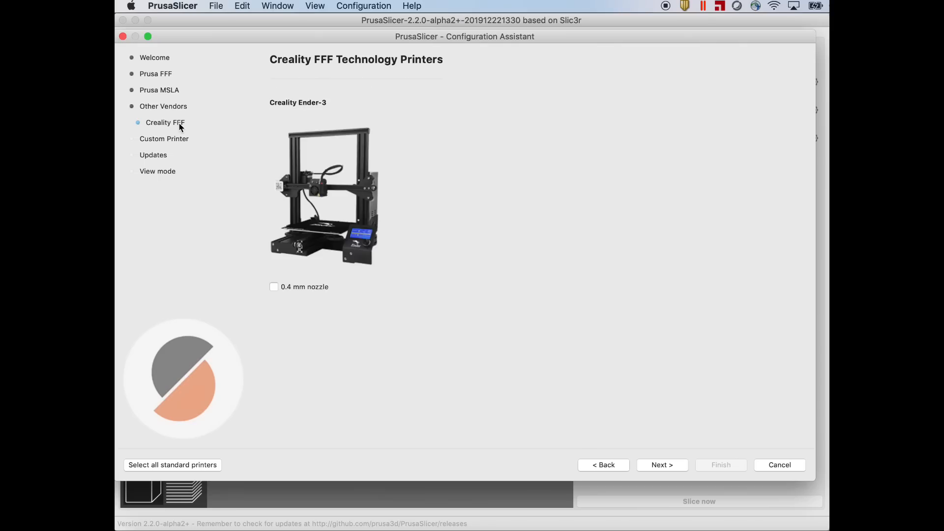
pyautogui.moveTo(328, 236)
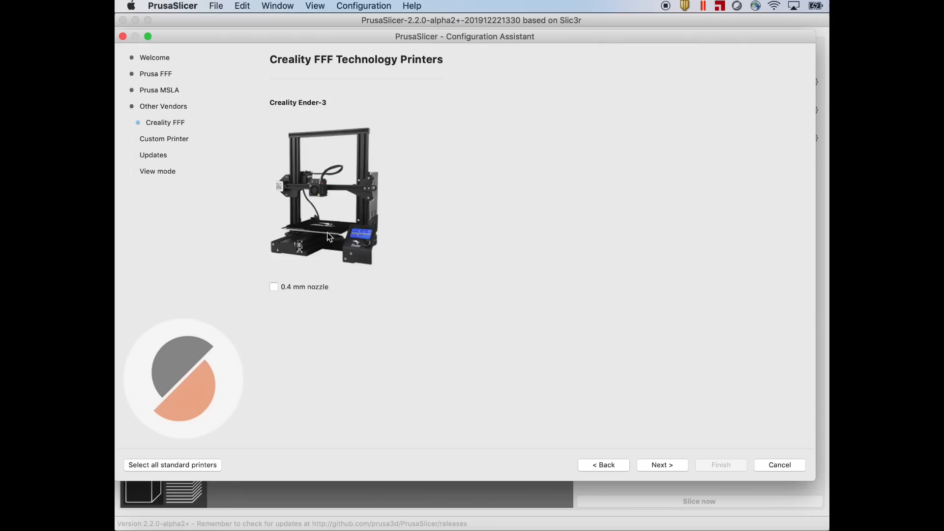
pyautogui.click(274, 287)
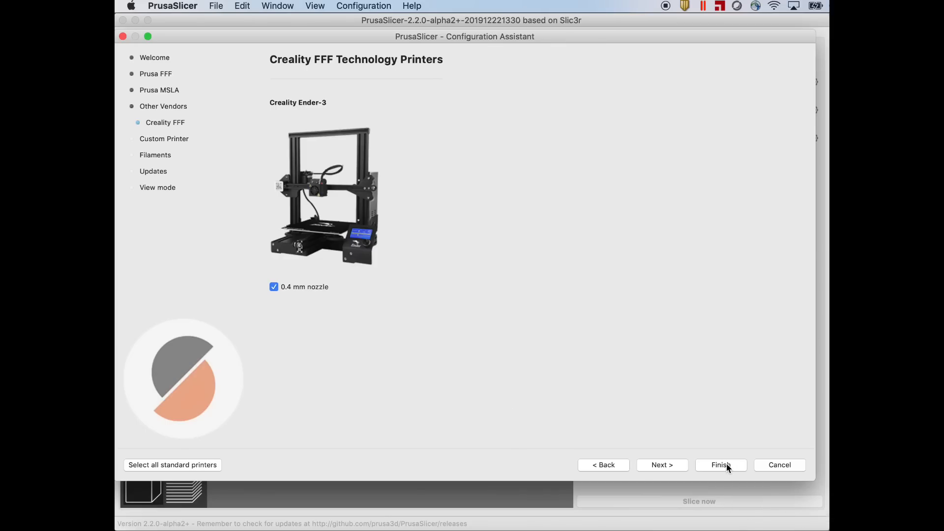
# - Finish the wizard with Generic PLA filament, loading the Ender-3 bed with 0.12mm DETAIL settings
pyautogui.click(721, 465)
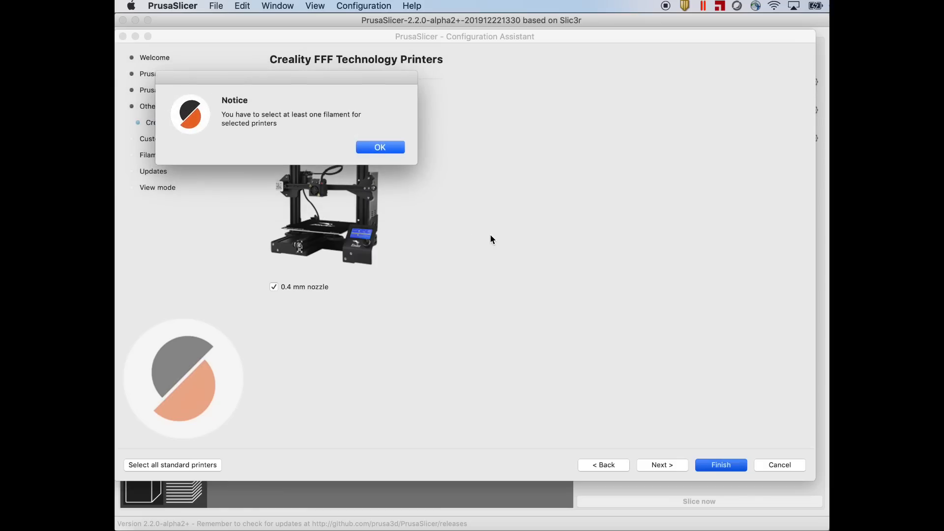
pyautogui.moveTo(360, 149)
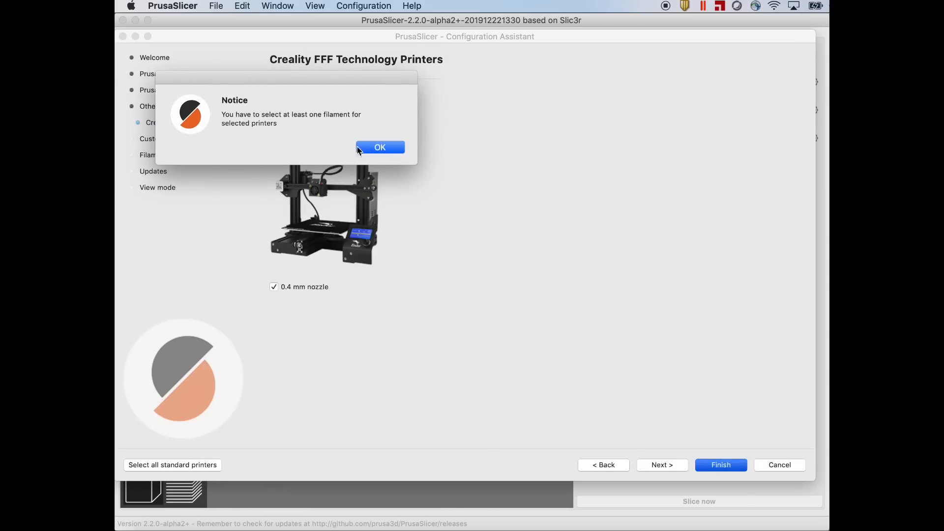
pyautogui.click(380, 148)
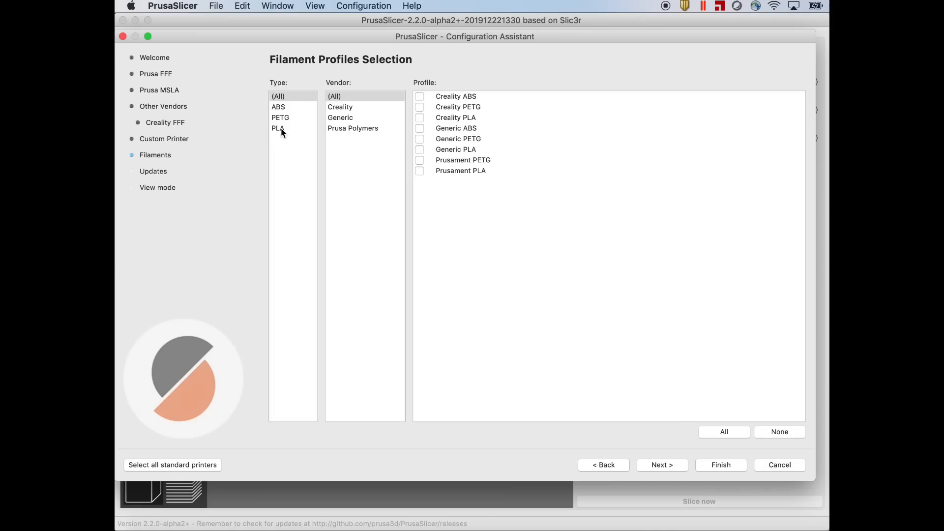
pyautogui.click(278, 128)
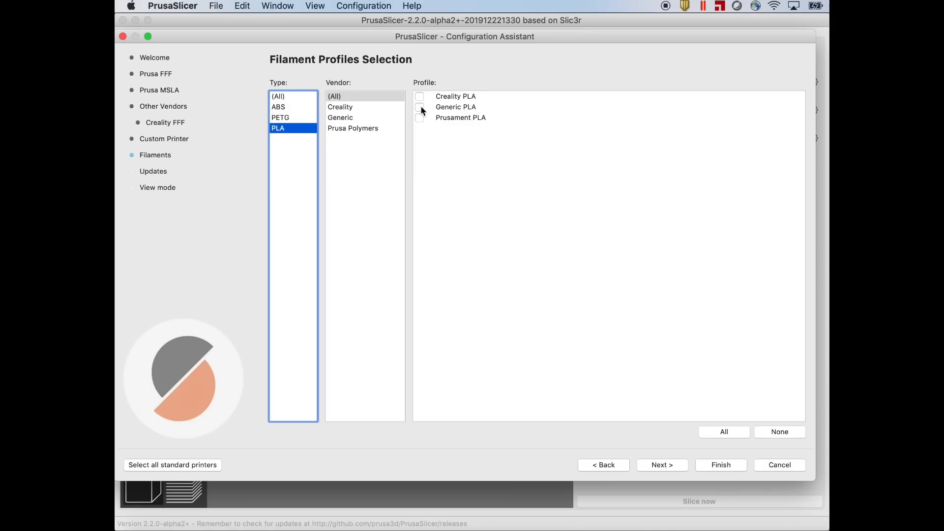
pyautogui.click(720, 464)
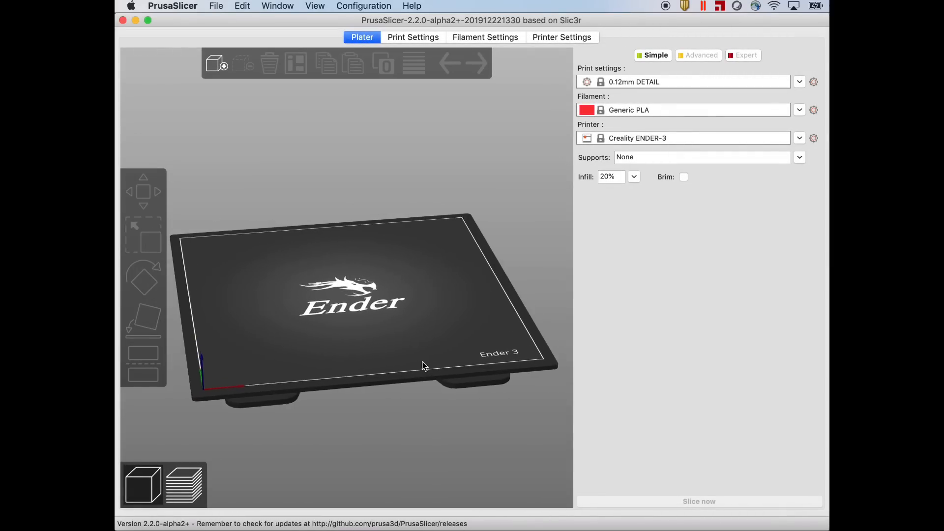
pyautogui.moveTo(422, 366); pyautogui.dragTo(440, 363)
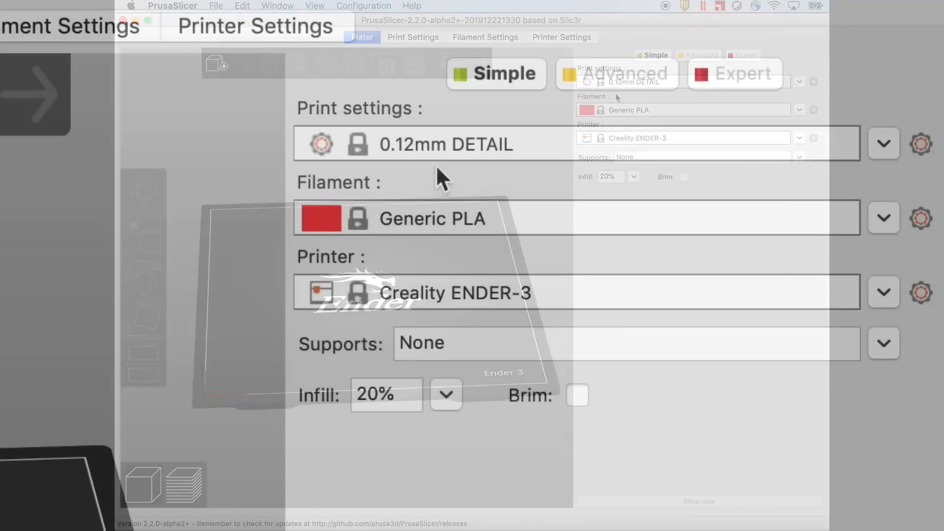
# - Switch the print settings preset from 0.12mm DETAIL to 0.20mm NORMAL
pyautogui.click(884, 144)
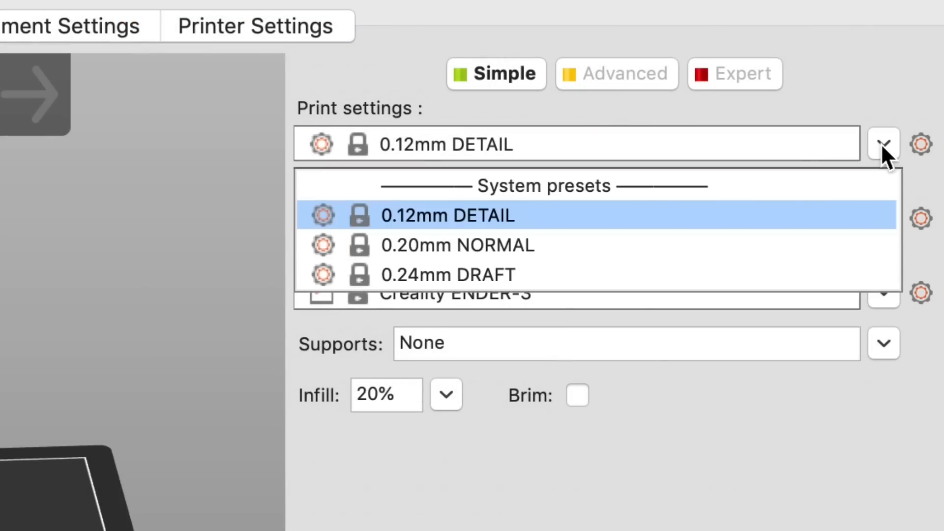
pyautogui.click(458, 246)
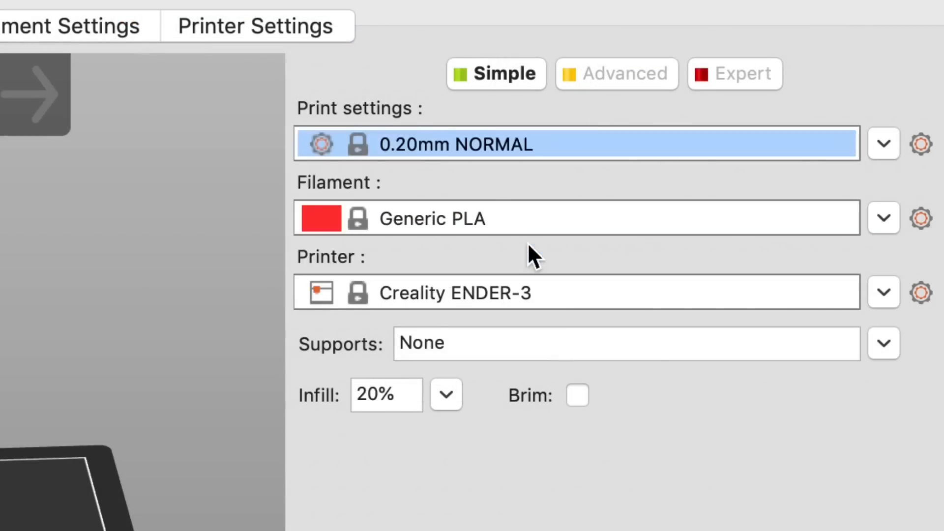
pyautogui.moveTo(519, 304)
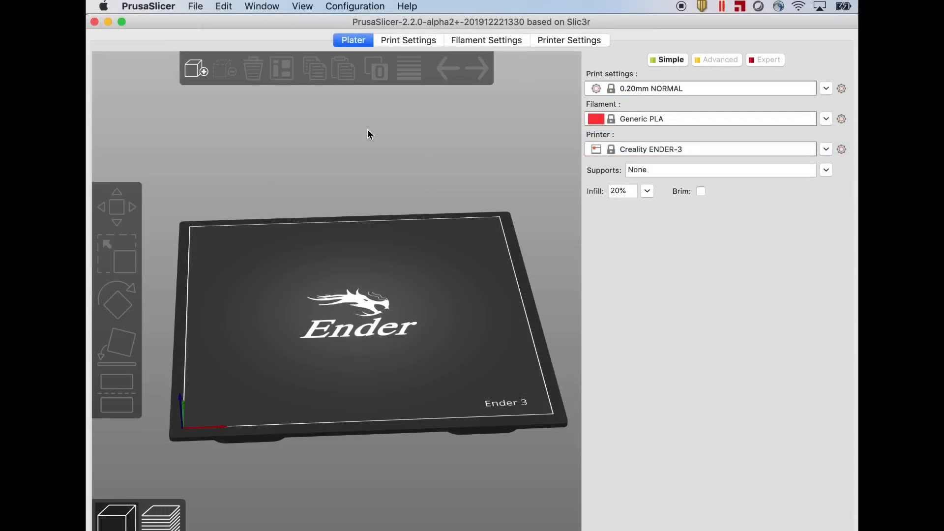
# - Import CHEPCalibrationCube.stl onto the Ender-3 bed and orbit to view it from the side
pyautogui.click(195, 6)
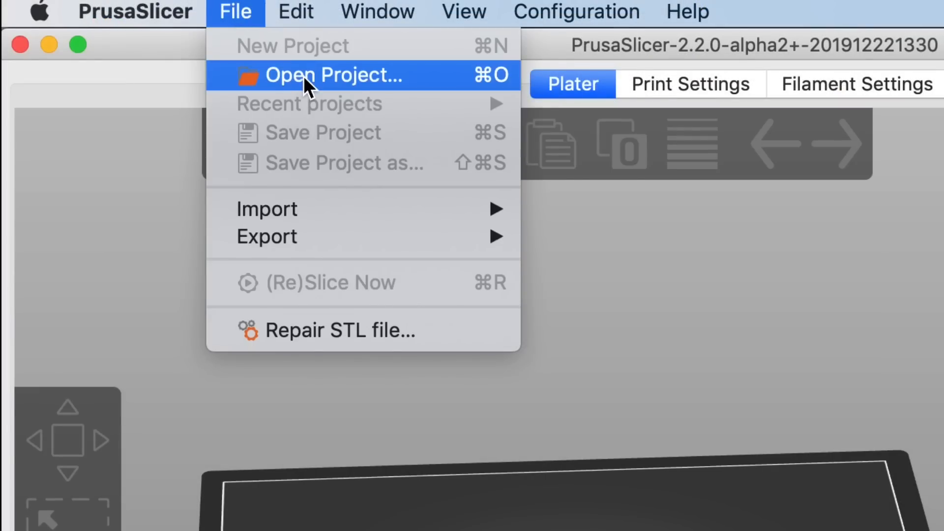
pyautogui.moveTo(404, 230)
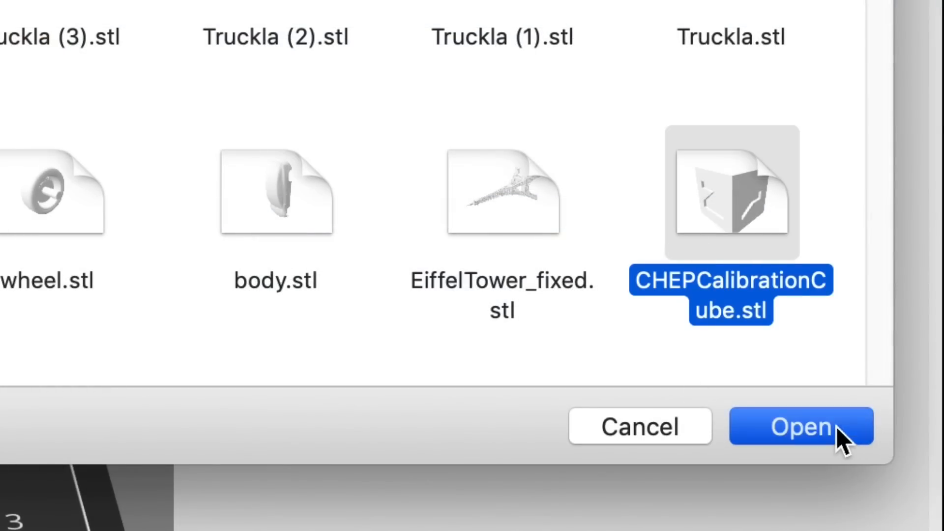
pyautogui.click(801, 427)
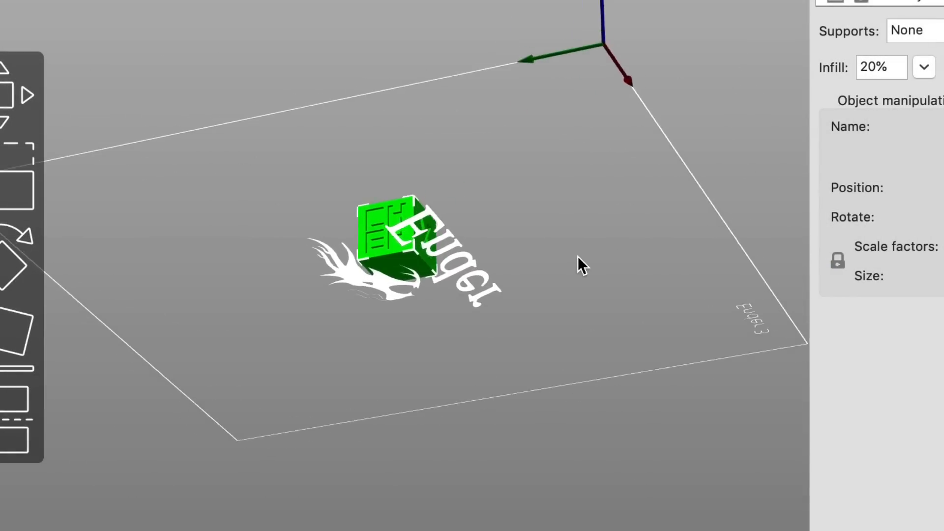
pyautogui.moveTo(578, 264); pyautogui.dragTo(596, 288)
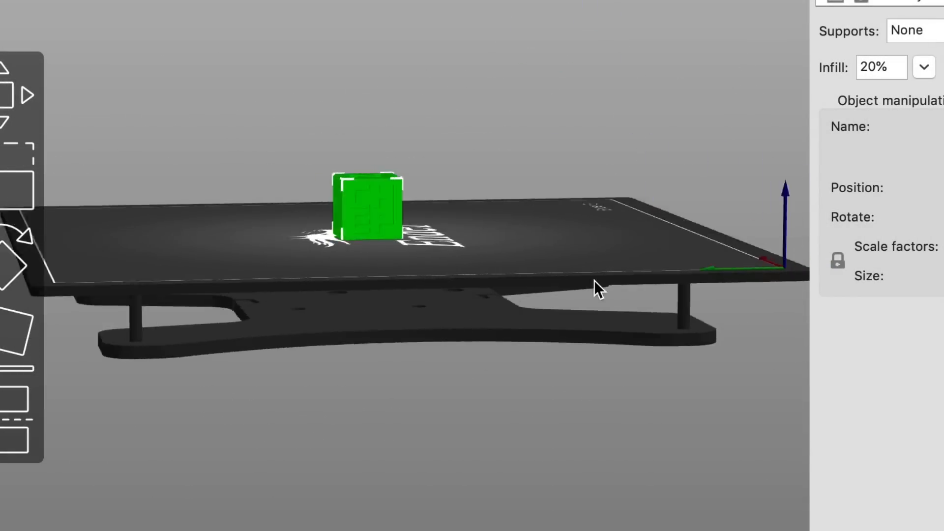
pyautogui.moveTo(596, 287); pyautogui.dragTo(547, 316)
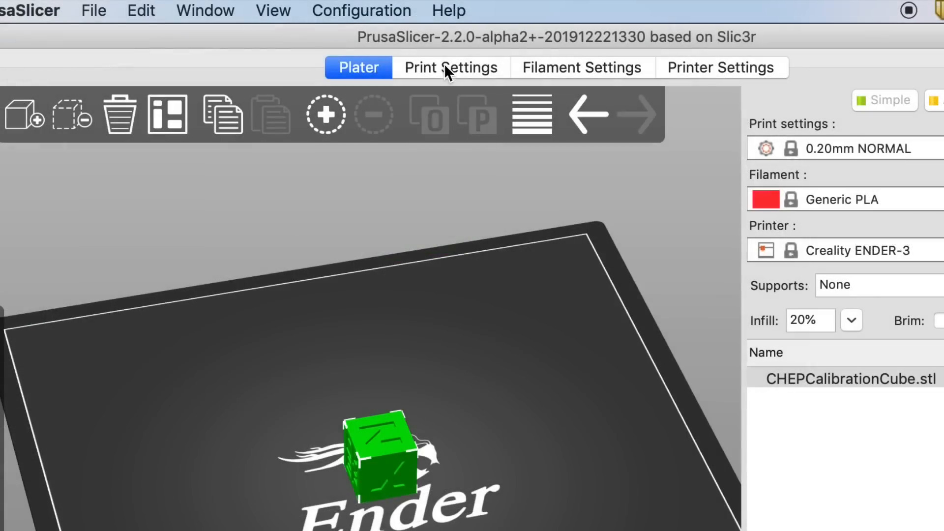
# - Change the seam position and set extruder to 205 °C and bed to 50 °C for all layers
pyautogui.click(450, 66)
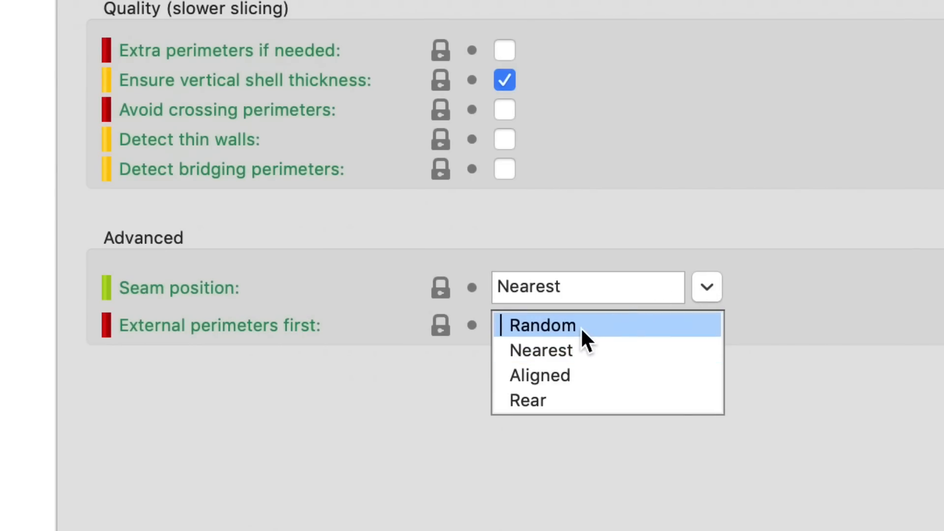
pyautogui.click(507, 89)
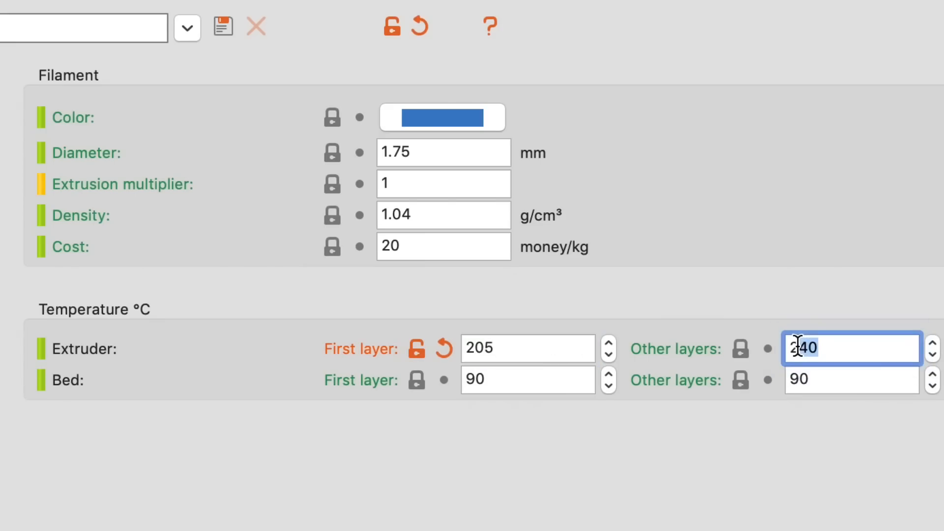
pyautogui.write('205')
pyautogui.click(853, 379)
pyautogui.write('50')
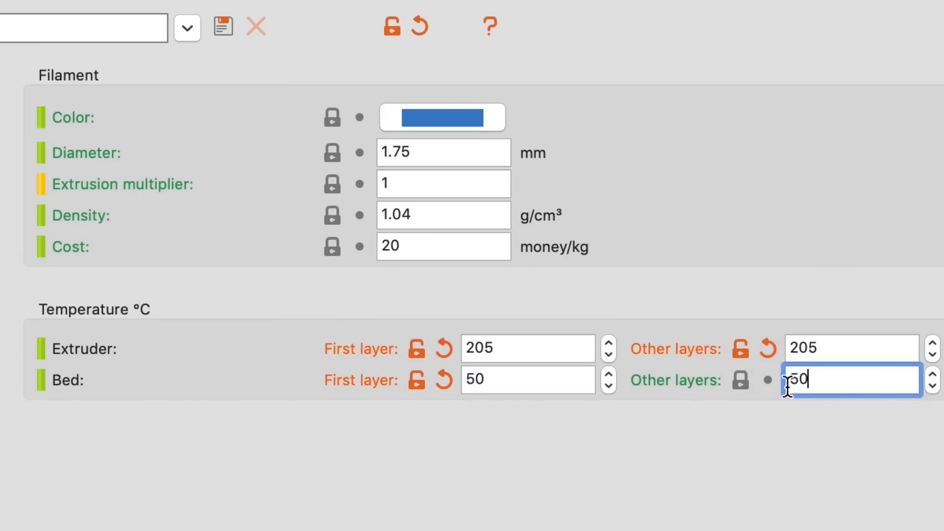
pyautogui.click(88, 159)
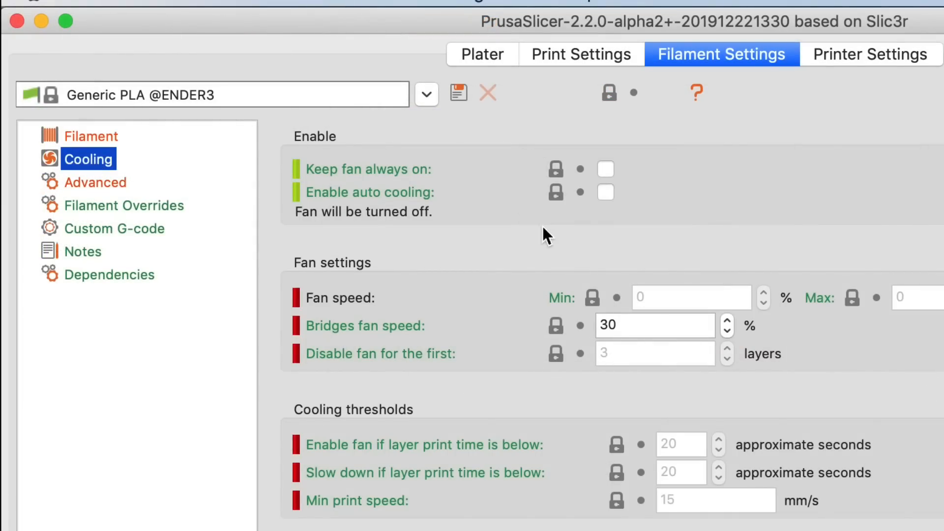
# - Keep the cooling fan always on and set minimum fan speed to 100%
pyautogui.click(606, 169)
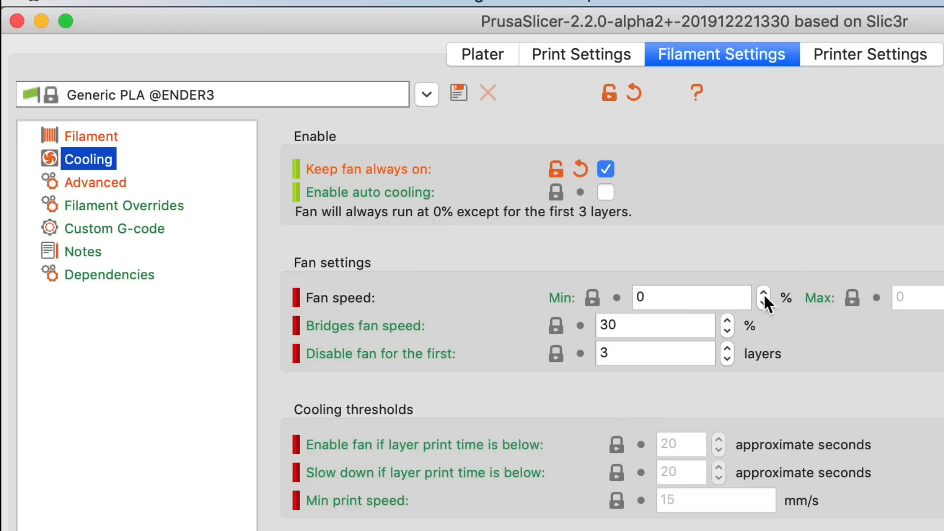
pyautogui.click(692, 297)
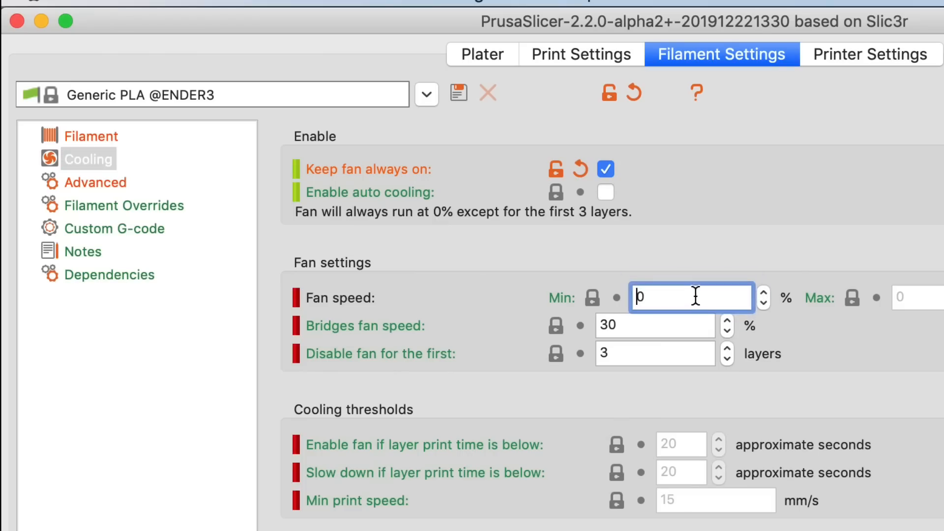
pyautogui.write('100-')
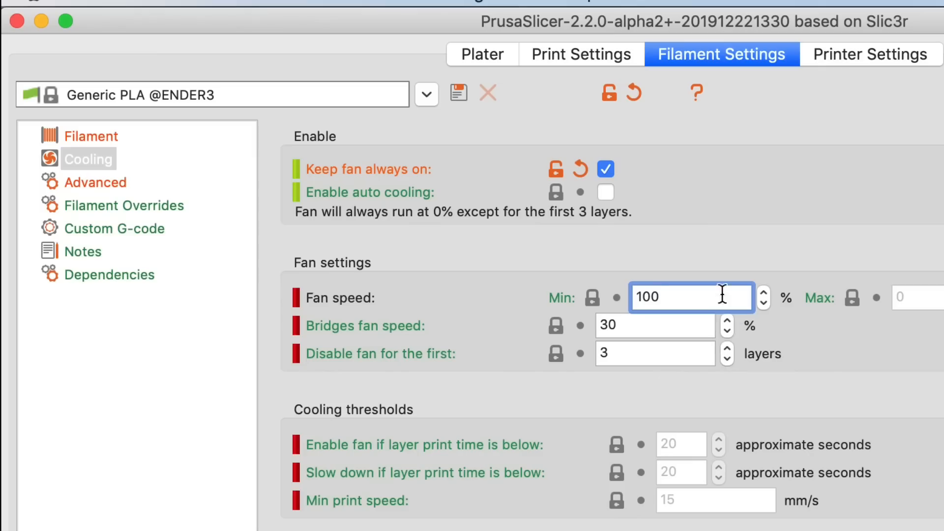
pyautogui.moveTo(517, 193)
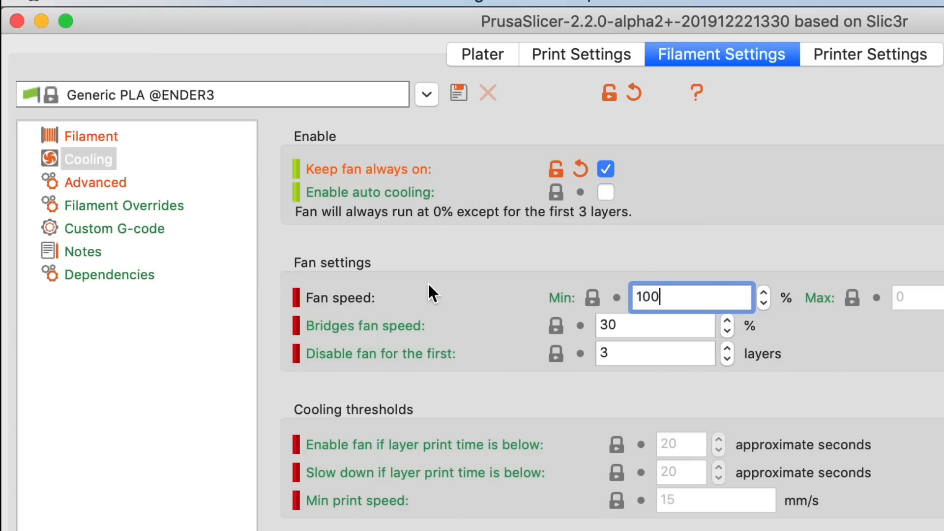
pyautogui.moveTo(643, 321)
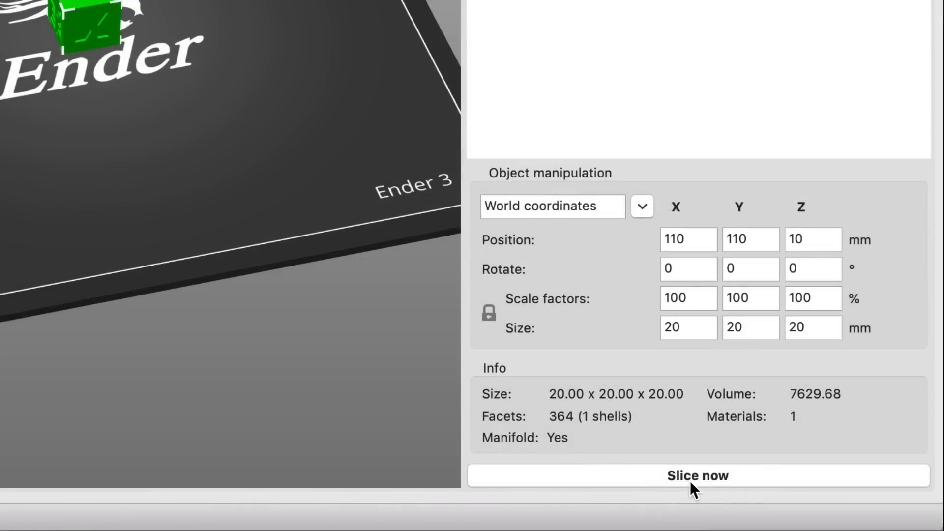
# - Slice the calibration cube (42m 48s estimate) and preview its lower layers with the slider
pyautogui.click(697, 475)
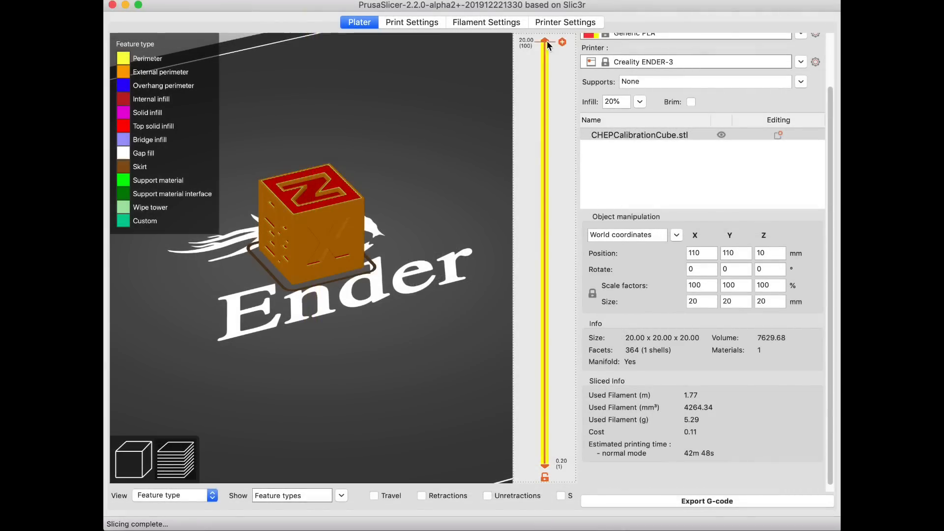
pyautogui.moveTo(543, 43); pyautogui.dragTo(544, 271)
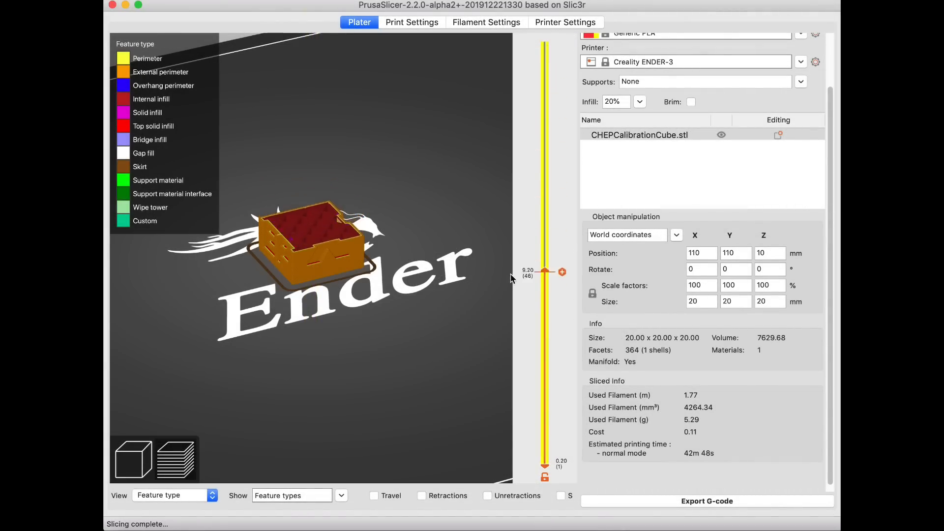
pyautogui.moveTo(545, 271); pyautogui.dragTo(545, 246)
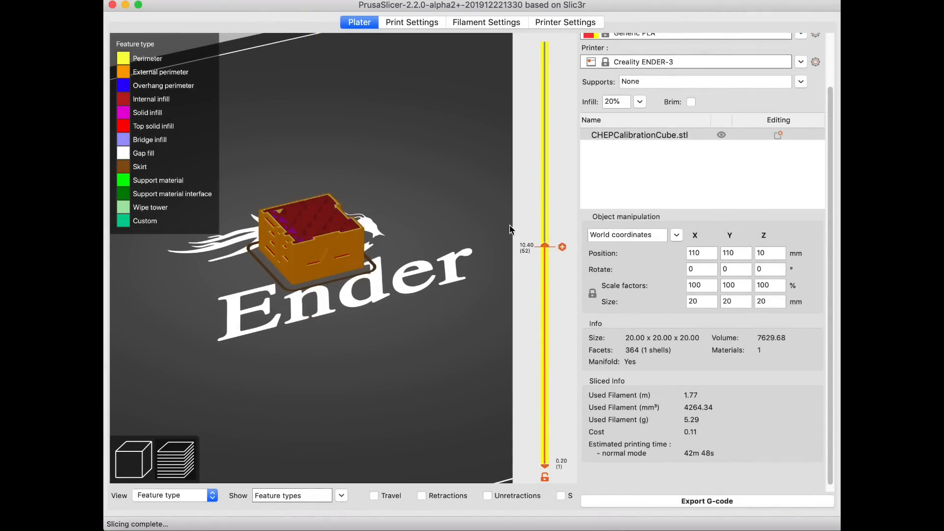
# - Export the G-code to the SD card and acknowledge the safe-removal message
pyautogui.click(707, 501)
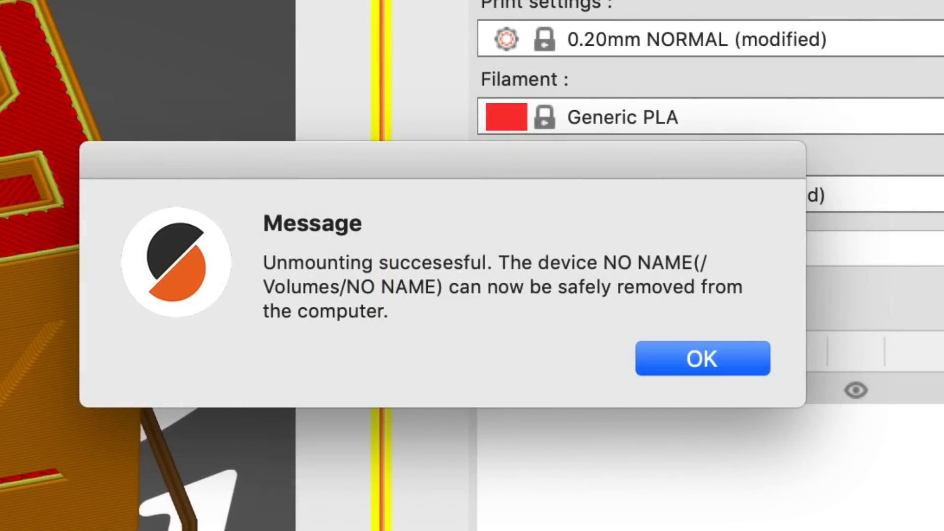
pyautogui.moveTo(586, 281)
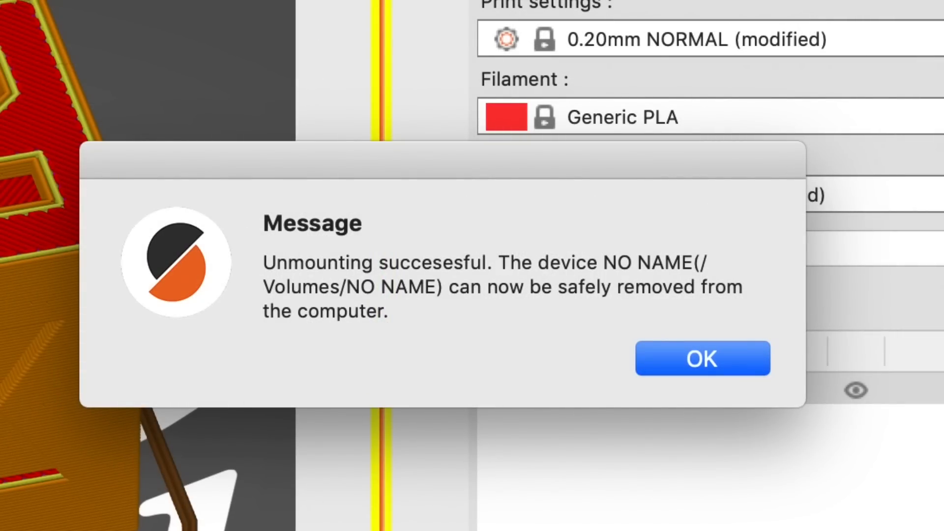
pyautogui.click(702, 358)
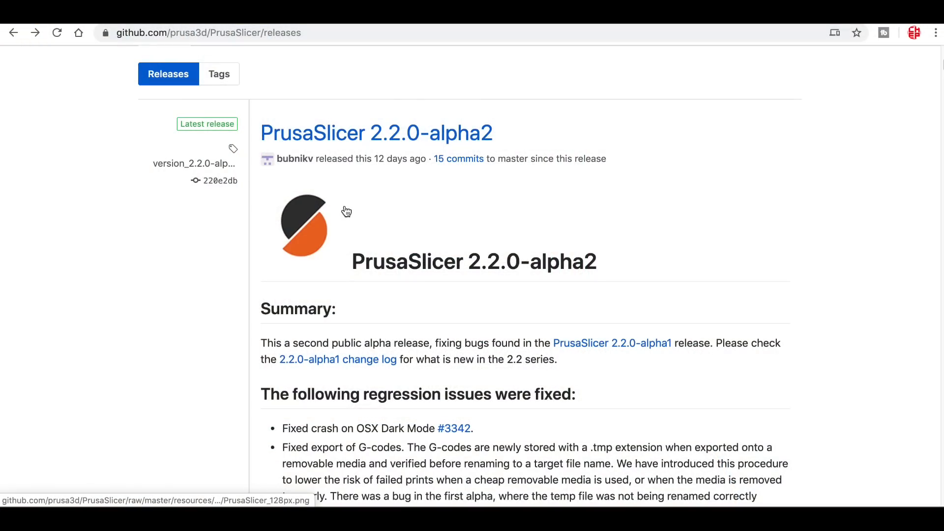